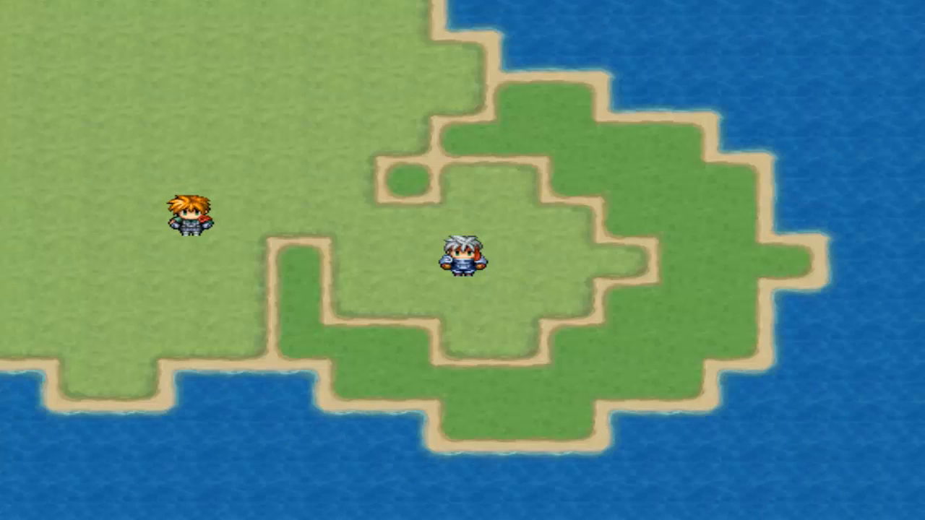
Step: Confirm the Char :D event (ID:002) and close its editing window
{"action": "key", "text": "up"}
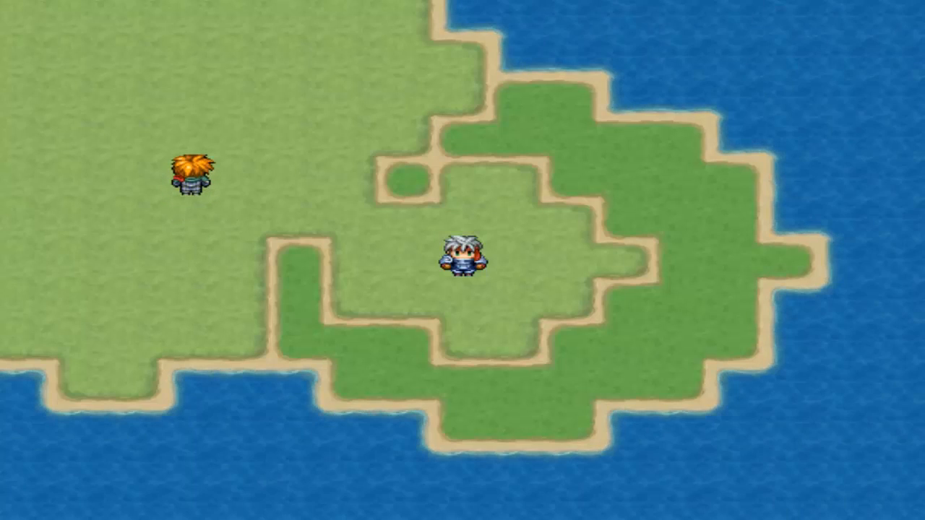
{"action": "key", "text": "escape"}
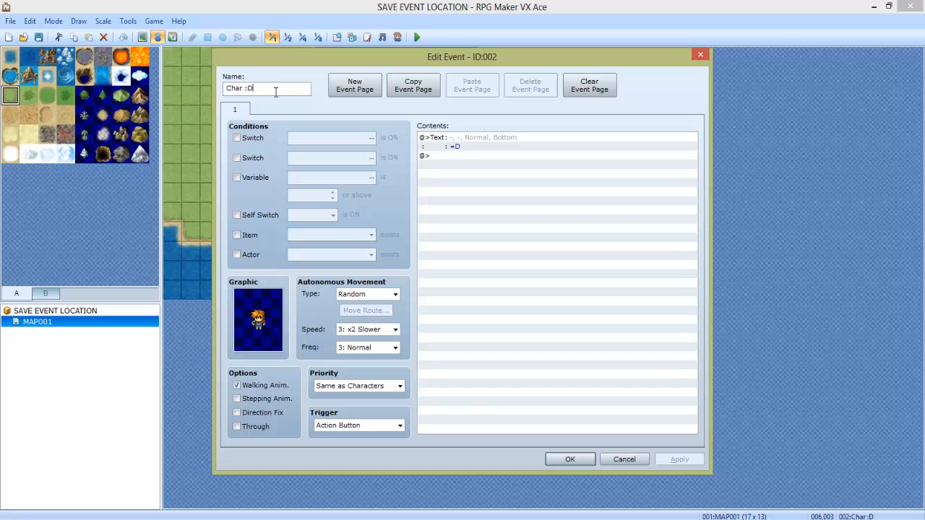
{"action": "mouse_move", "coordinate": [569, 460]}
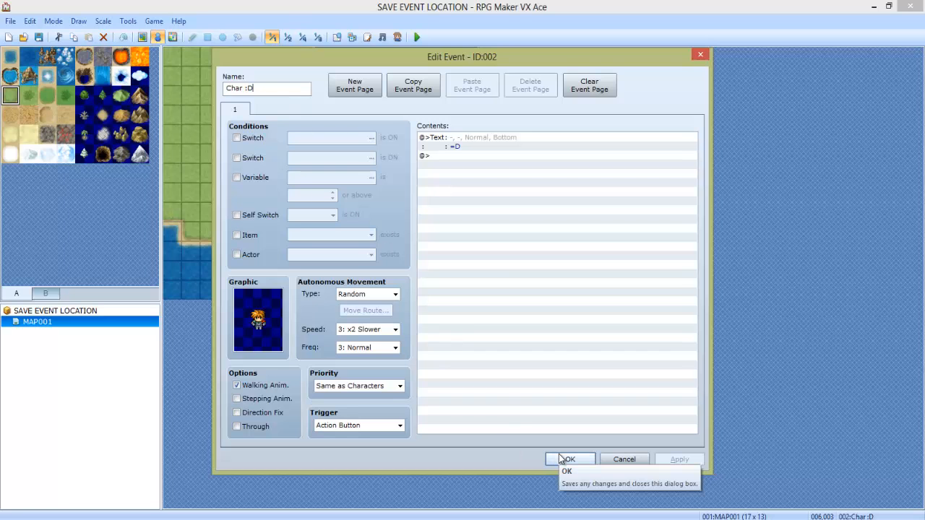
{"action": "left_click", "coordinate": [569, 460]}
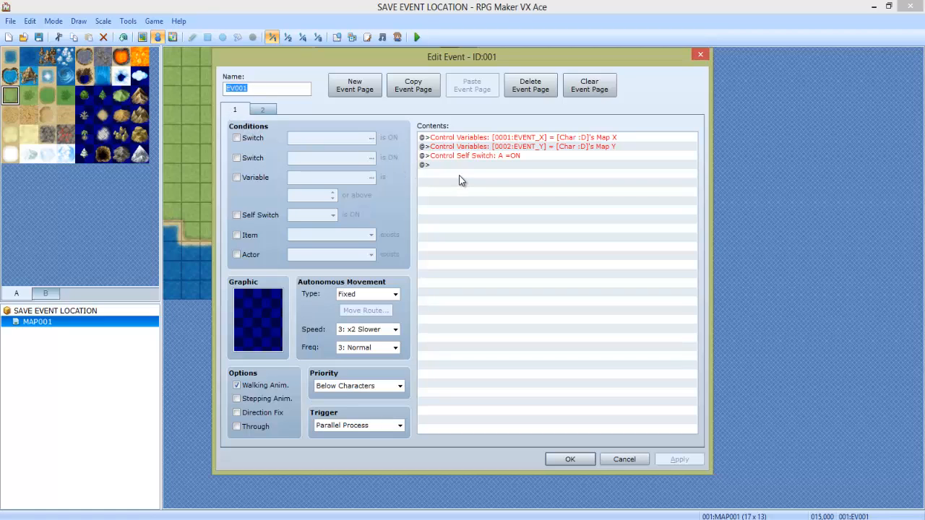
Step: Keep Parallel Process as EV001's trigger type
{"action": "left_click", "coordinate": [399, 425]}
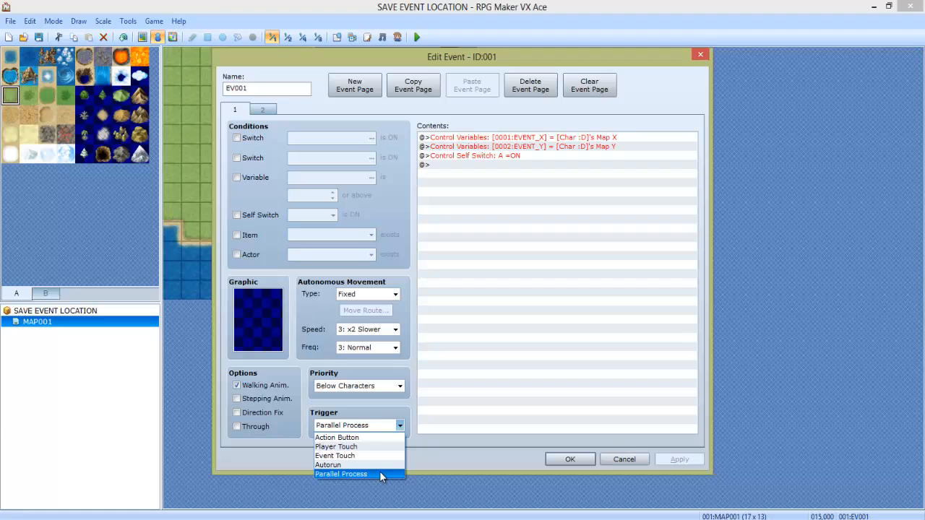
{"action": "left_click", "coordinate": [341, 474]}
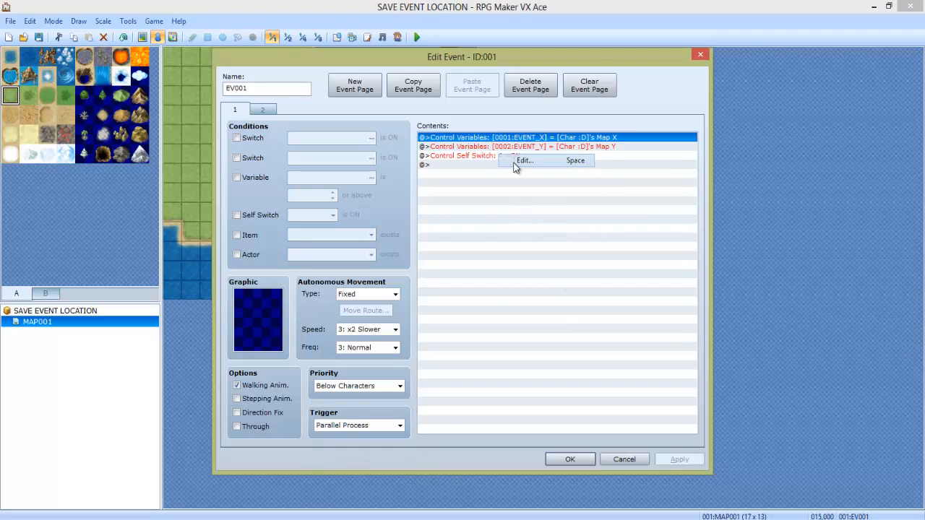
Step: Set the first Control Variables command: EVENT_X takes Character Char :D's Map X game data
{"action": "left_click", "coordinate": [524, 159]}
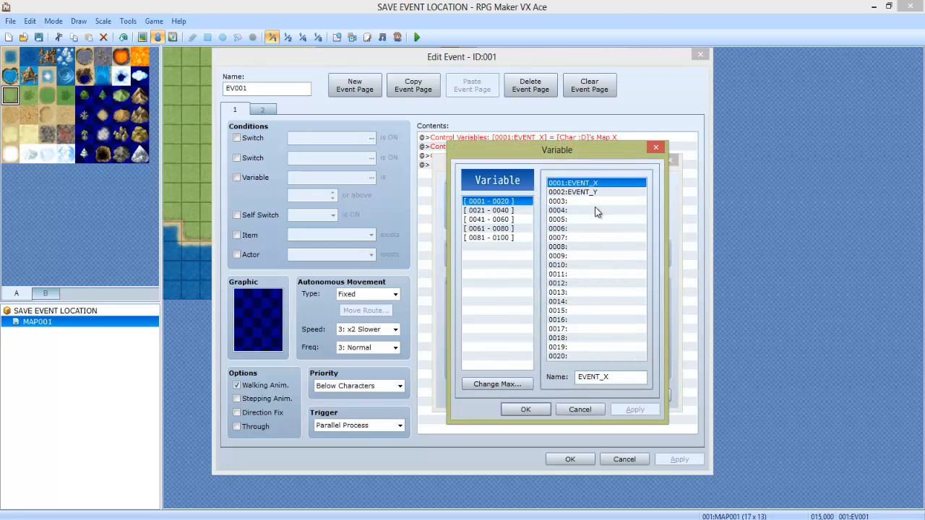
{"action": "left_click", "coordinate": [526, 409]}
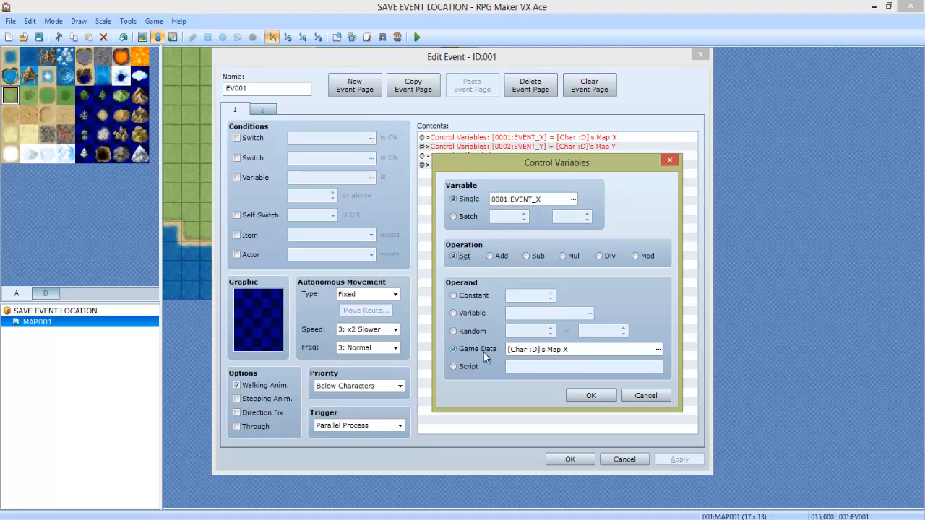
{"action": "left_click", "coordinate": [656, 348]}
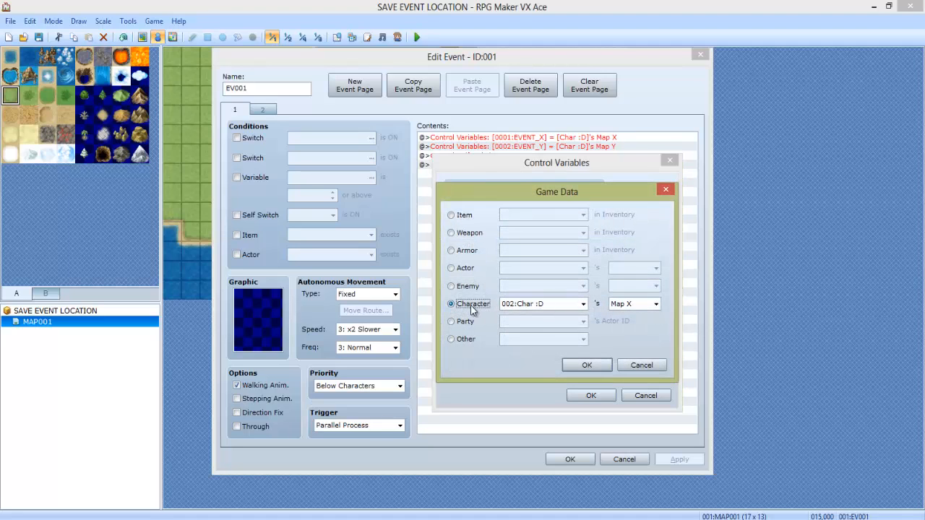
{"action": "left_click", "coordinate": [583, 303]}
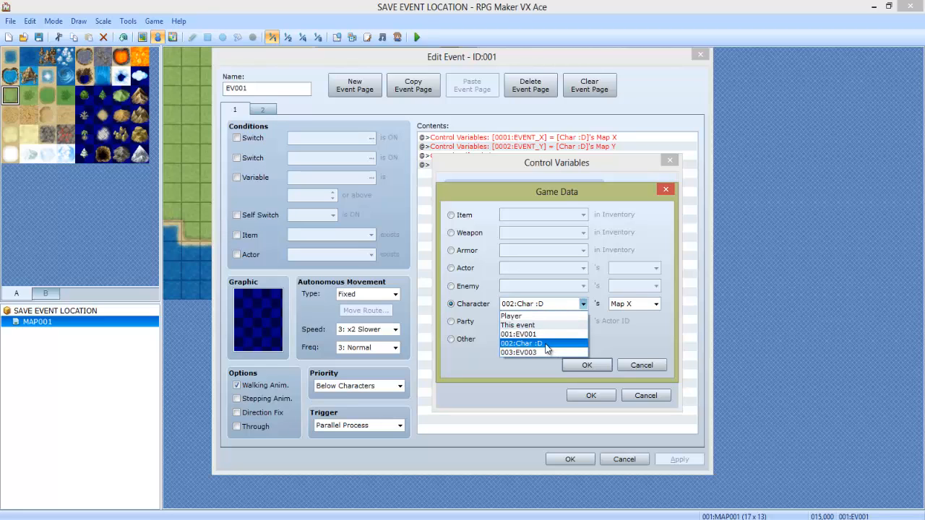
{"action": "left_click", "coordinate": [654, 304]}
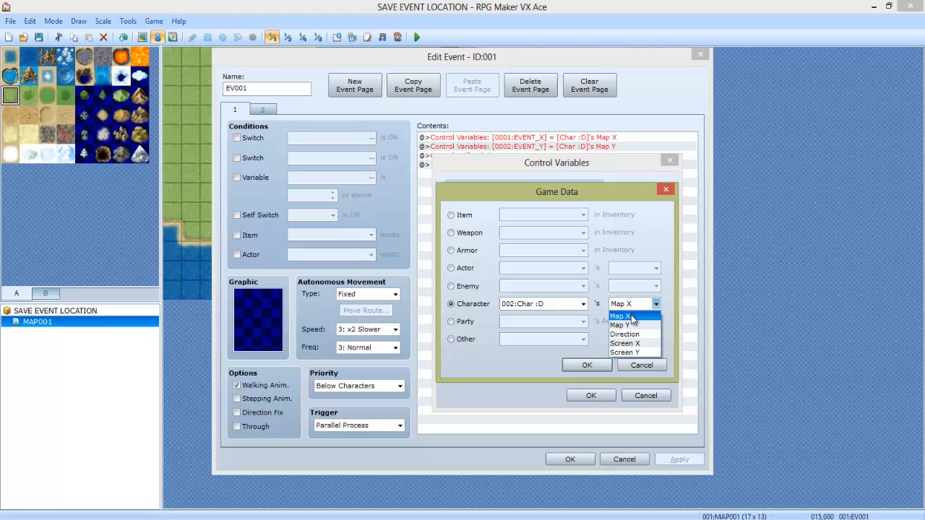
{"action": "left_click", "coordinate": [621, 315]}
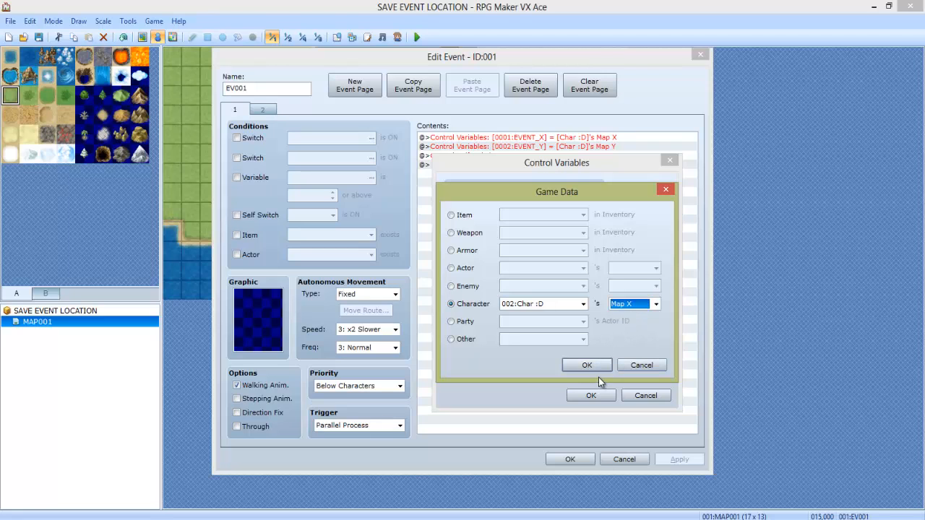
{"action": "left_click", "coordinate": [587, 364]}
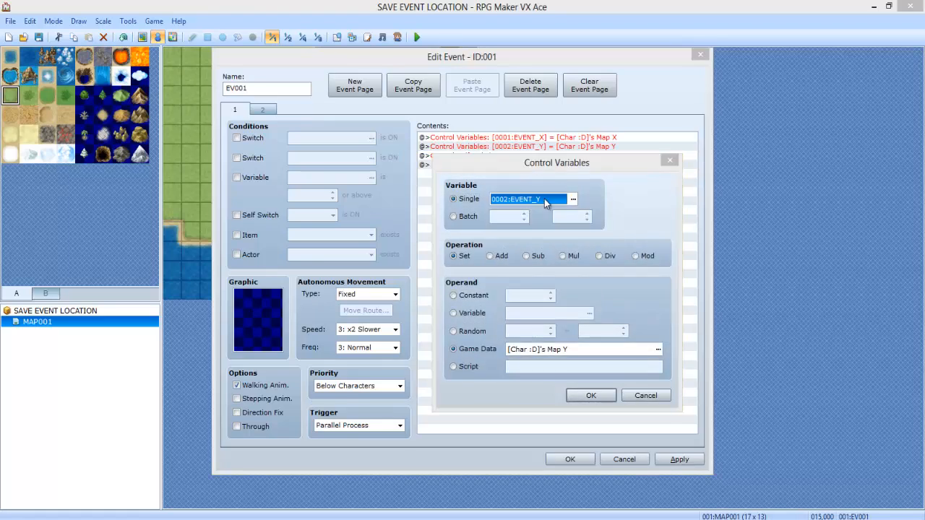
Step: Set the second Control Variables command: EVENT_Y takes Char :D's Map Y game data
{"action": "left_click", "coordinate": [572, 199]}
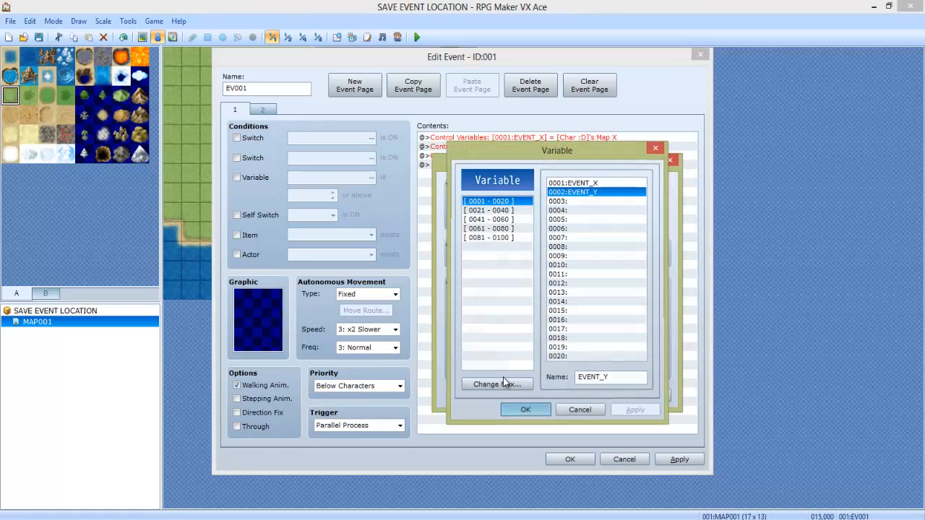
{"action": "left_click", "coordinate": [526, 409]}
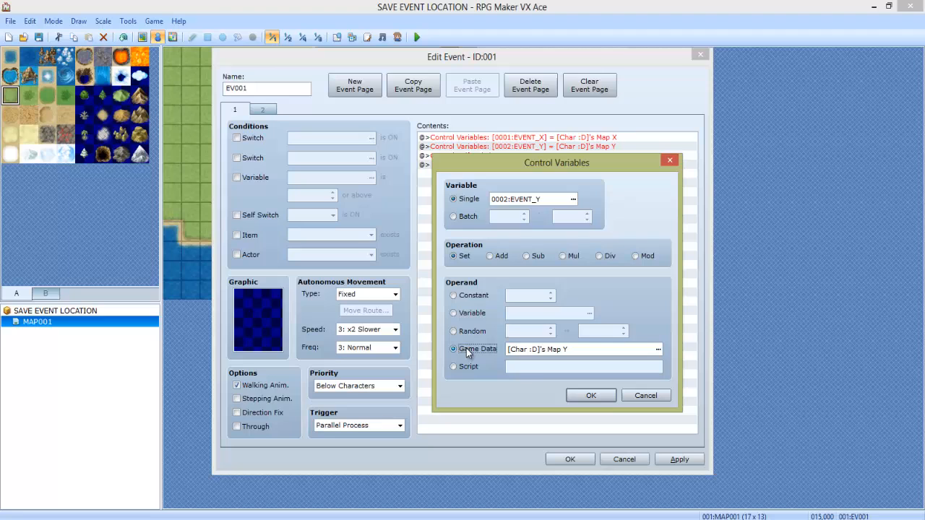
{"action": "left_click", "coordinate": [657, 348]}
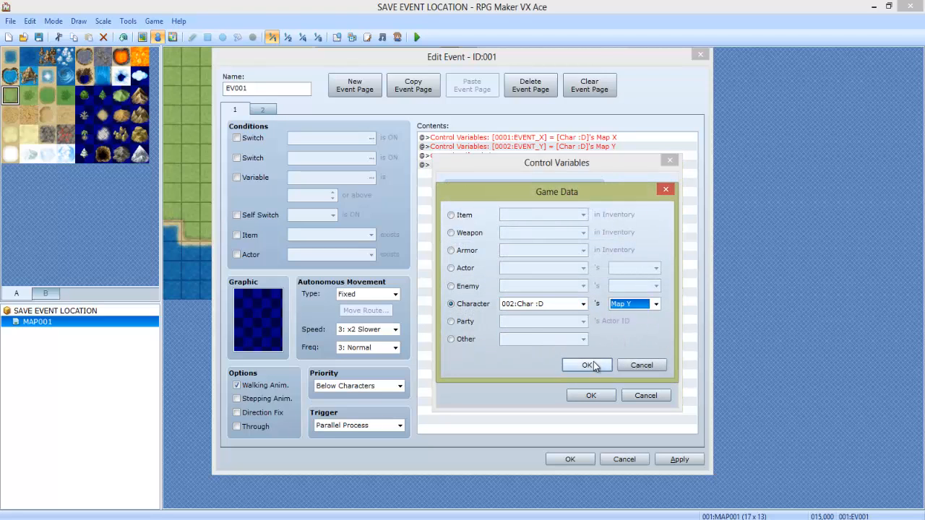
{"action": "left_click", "coordinate": [586, 364]}
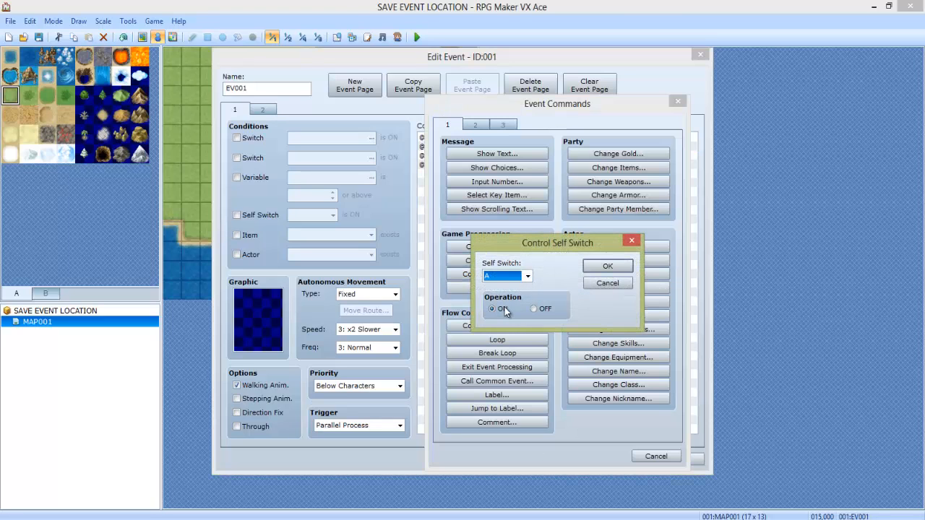
Step: Confirm the self switch A ON command and move to EV001's second page
{"action": "left_click", "coordinate": [607, 266]}
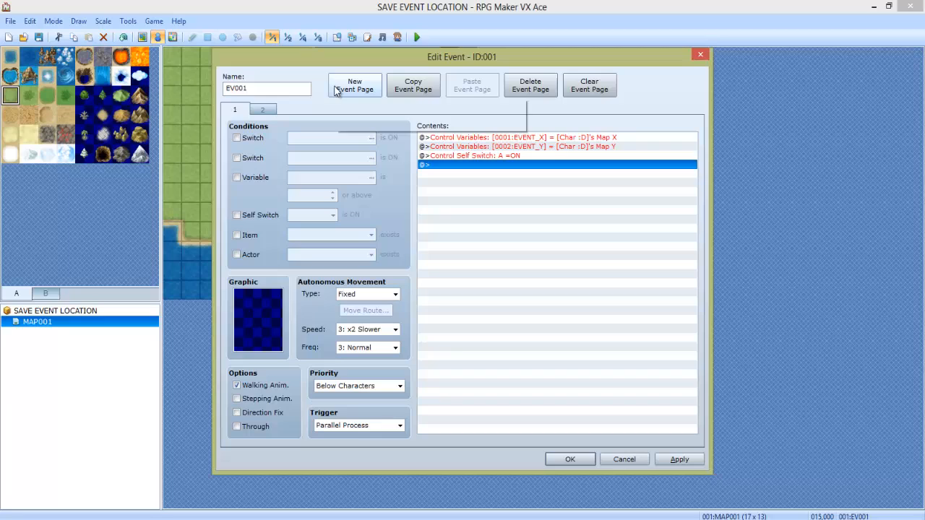
{"action": "left_click", "coordinate": [261, 110]}
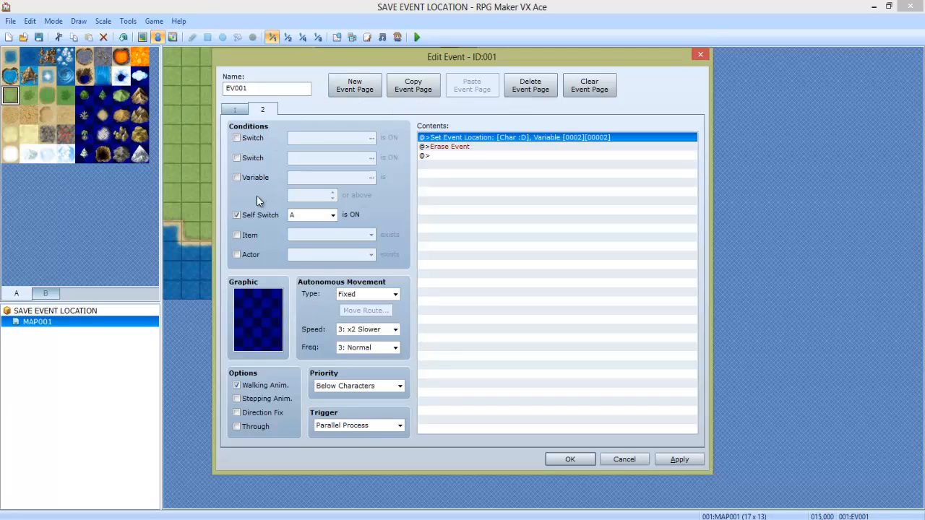
{"action": "mouse_move", "coordinate": [311, 214]}
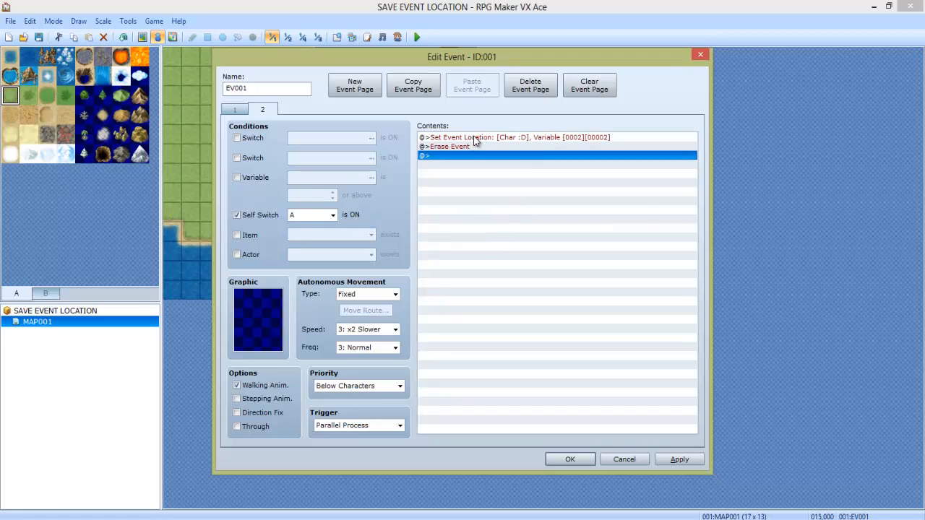
Step: Add Set Event Location moving Char :D to the position designated by variables EVENT_X and EVENT_Y
{"action": "double_click", "coordinate": [556, 156]}
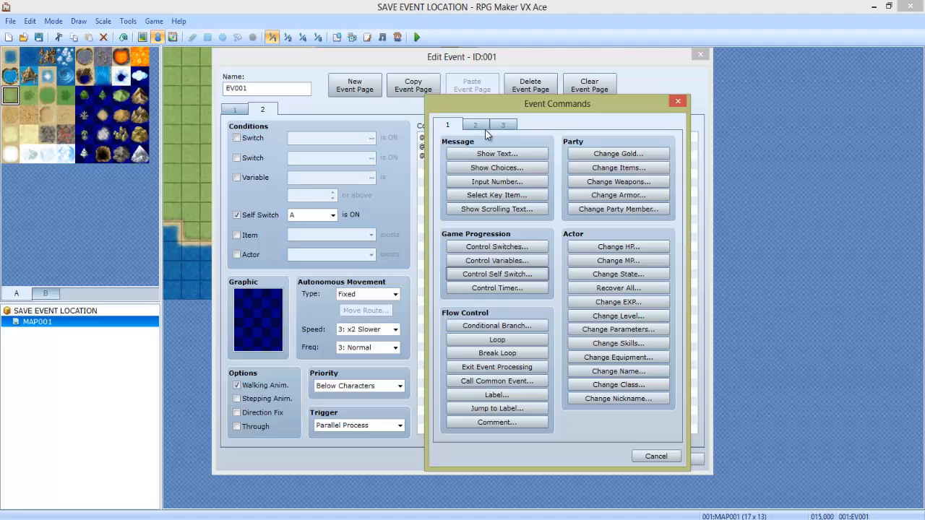
{"action": "left_click", "coordinate": [474, 124]}
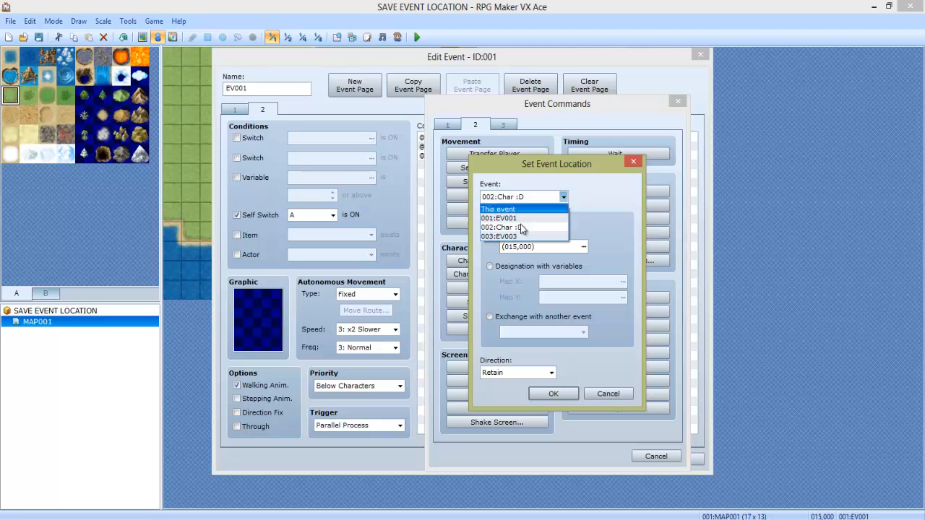
{"action": "left_click", "coordinate": [513, 226]}
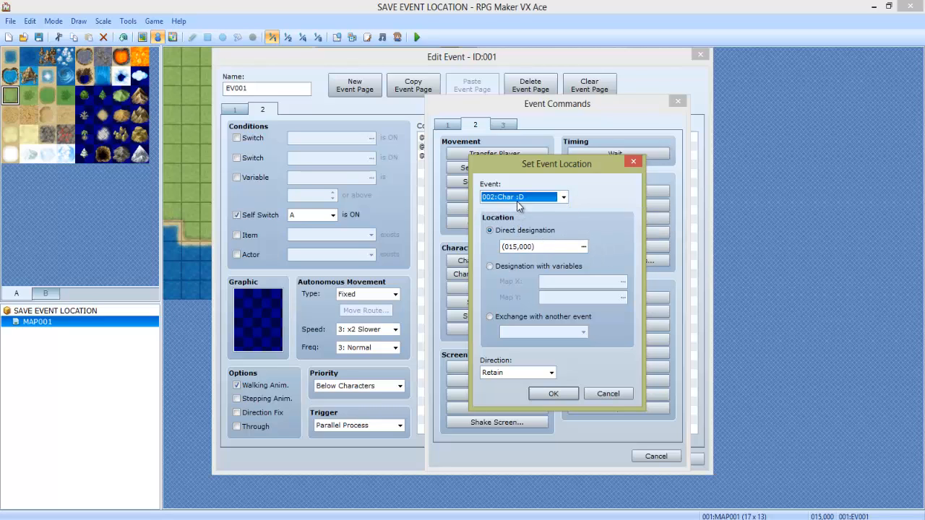
{"action": "mouse_move", "coordinate": [494, 273]}
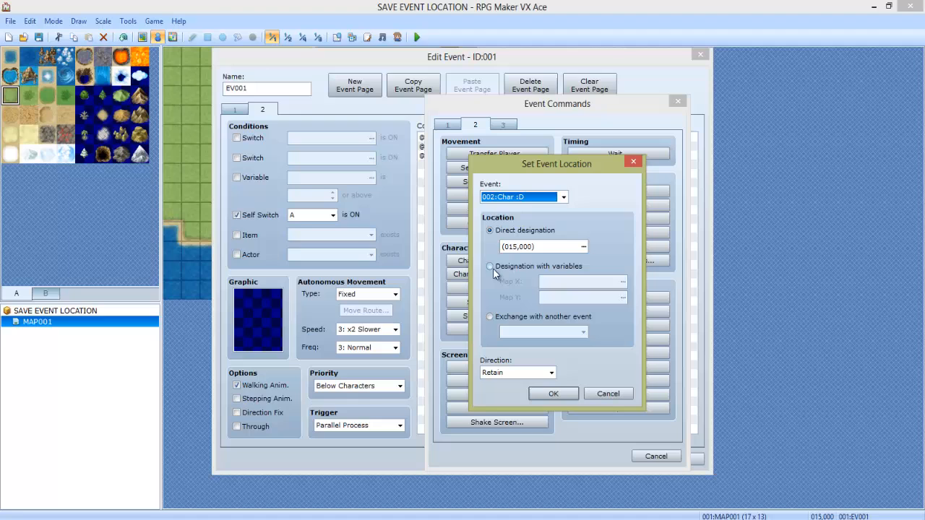
{"action": "left_click", "coordinate": [490, 266]}
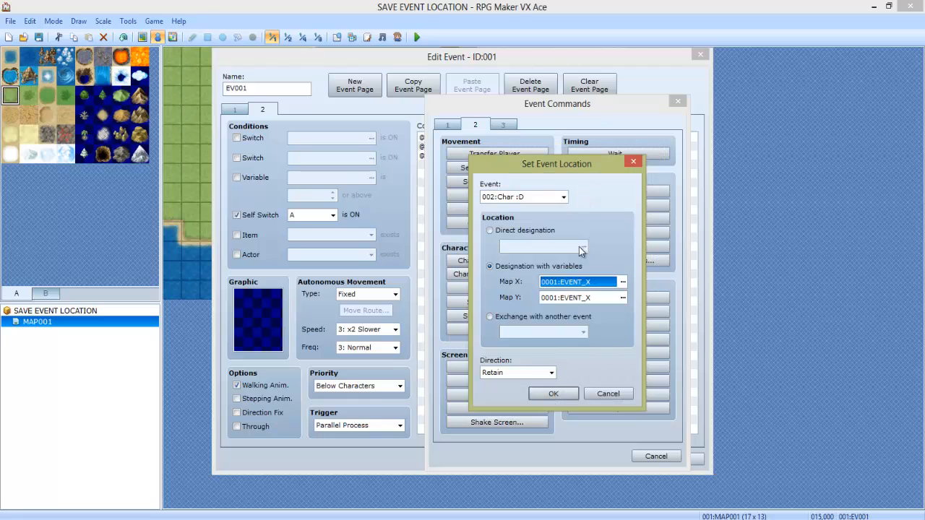
{"action": "left_click", "coordinate": [621, 282]}
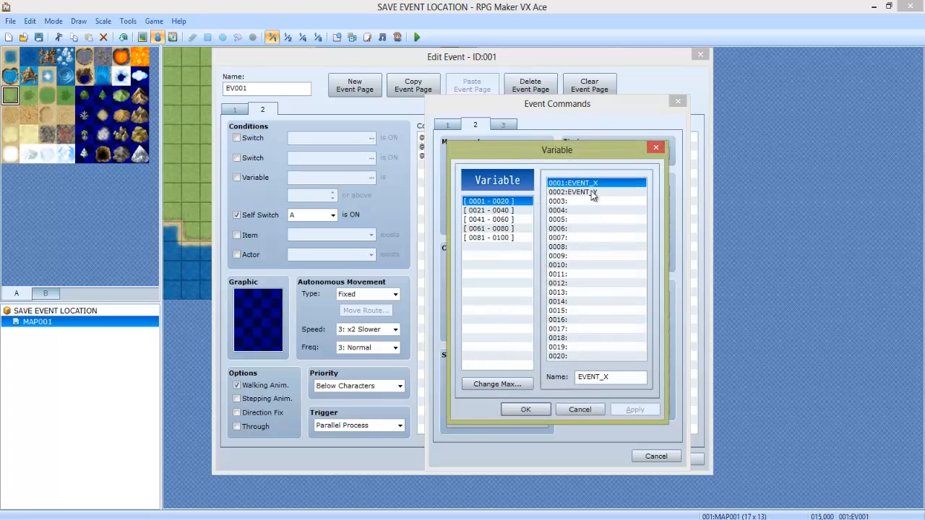
{"action": "left_click", "coordinate": [526, 408]}
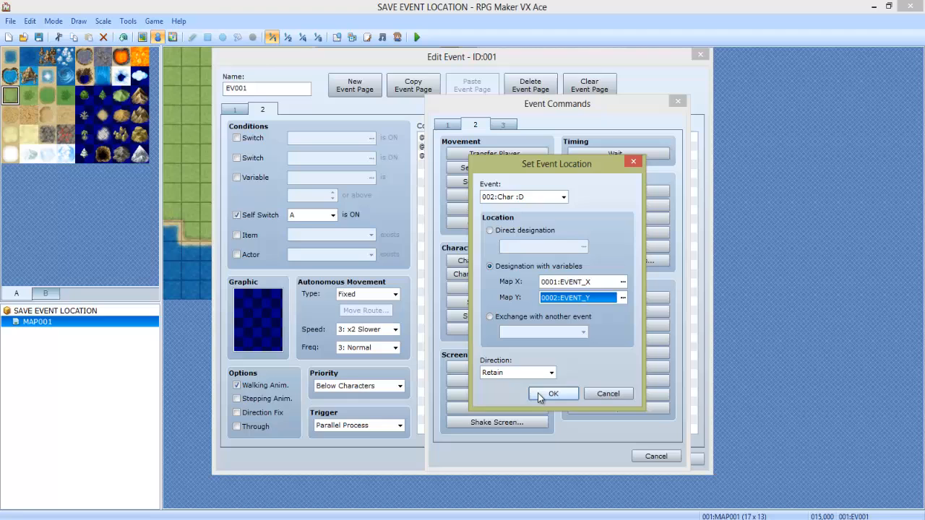
{"action": "left_click", "coordinate": [552, 393]}
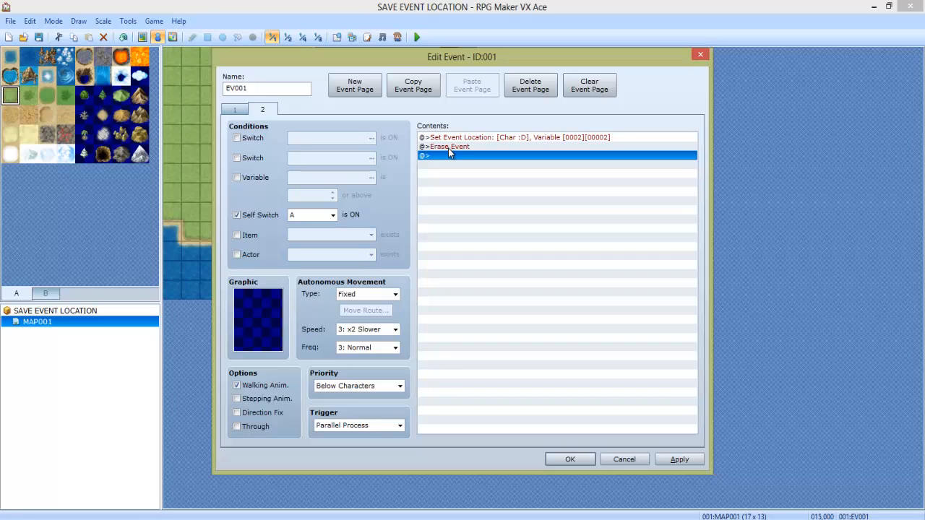
{"action": "mouse_move", "coordinate": [456, 151]}
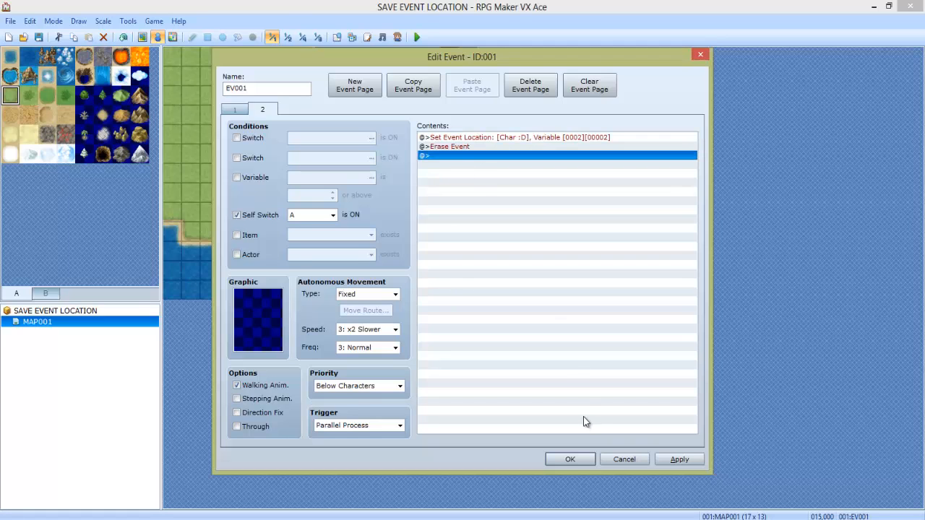
Step: Confirm EV001's edits and return to the island map
{"action": "left_click", "coordinate": [569, 459]}
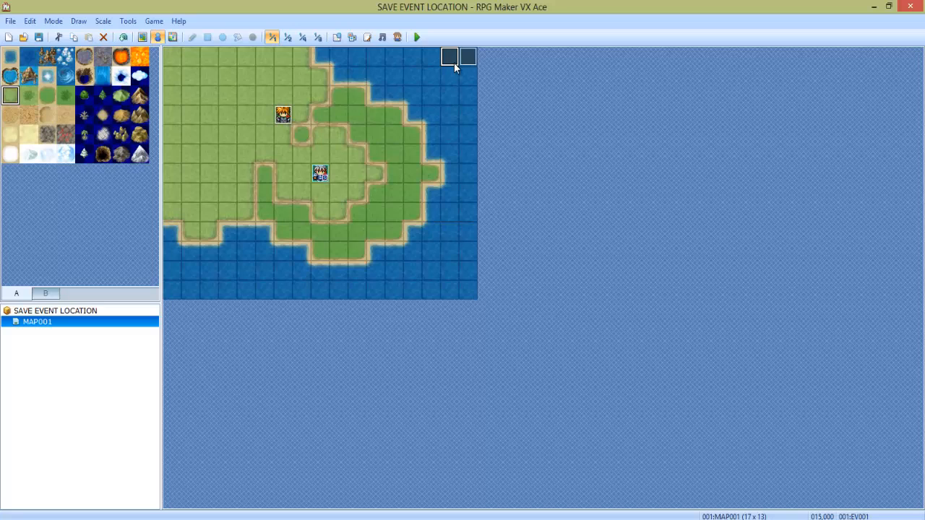
{"action": "double_click", "coordinate": [468, 56]}
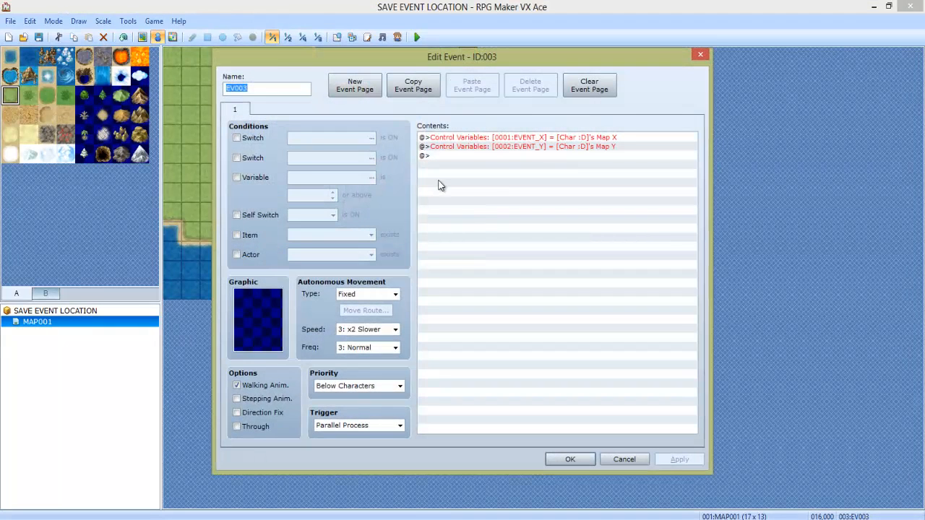
{"action": "mouse_move", "coordinate": [468, 159]}
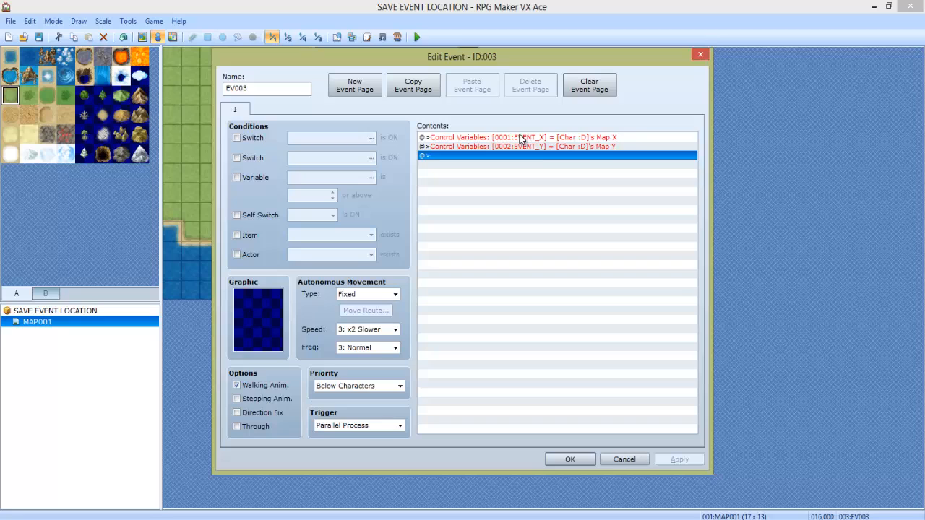
{"action": "left_click", "coordinate": [520, 145]}
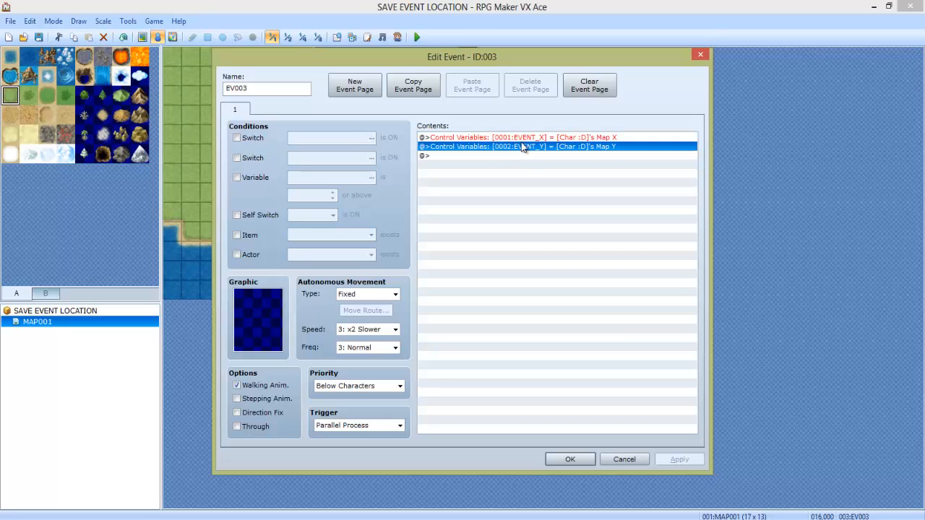
{"action": "left_click", "coordinate": [398, 425]}
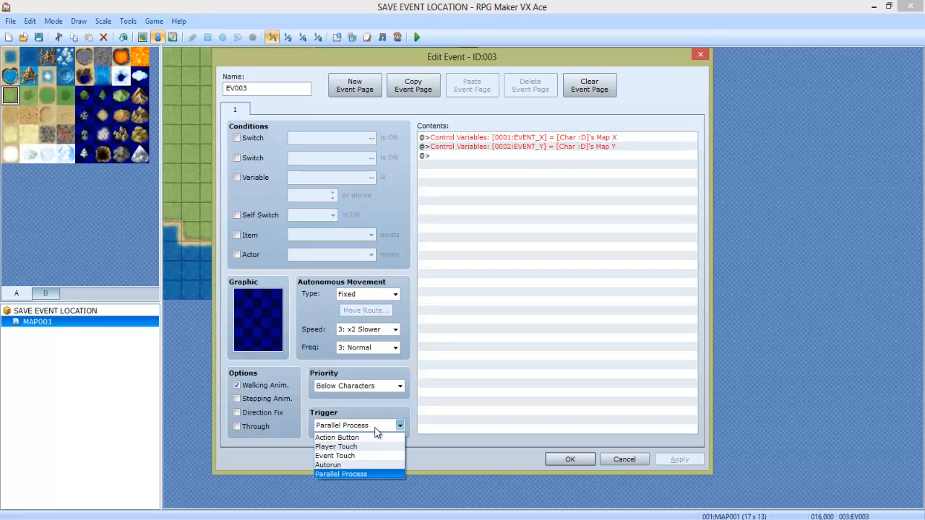
{"action": "left_click", "coordinate": [341, 474]}
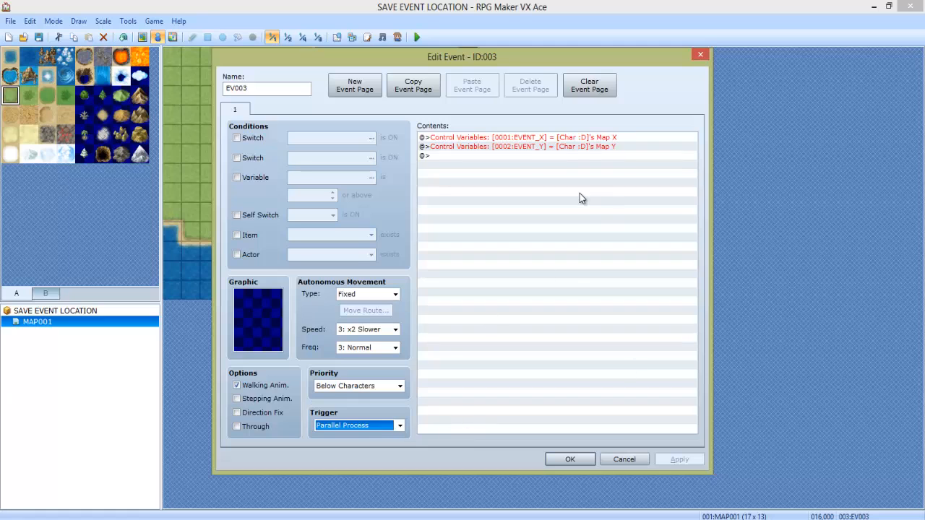
{"action": "mouse_move", "coordinate": [526, 153]}
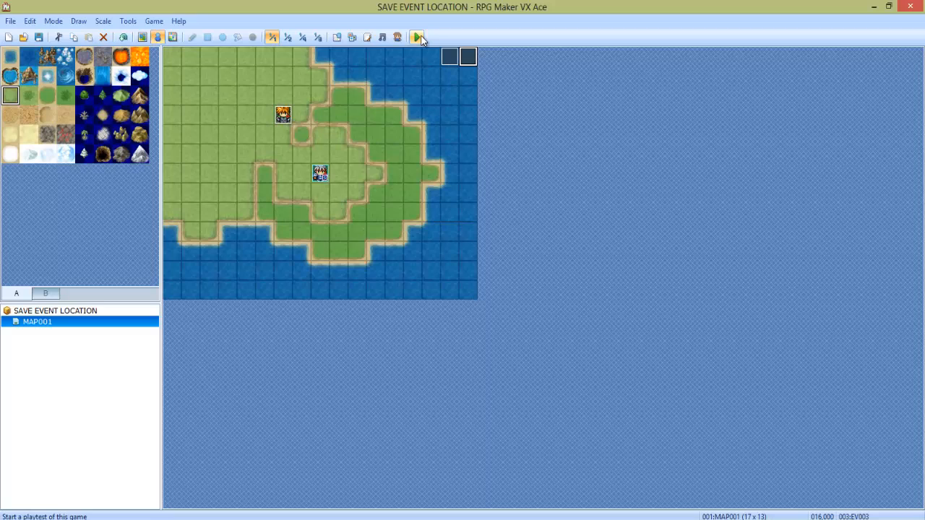
{"action": "left_click", "coordinate": [416, 37]}
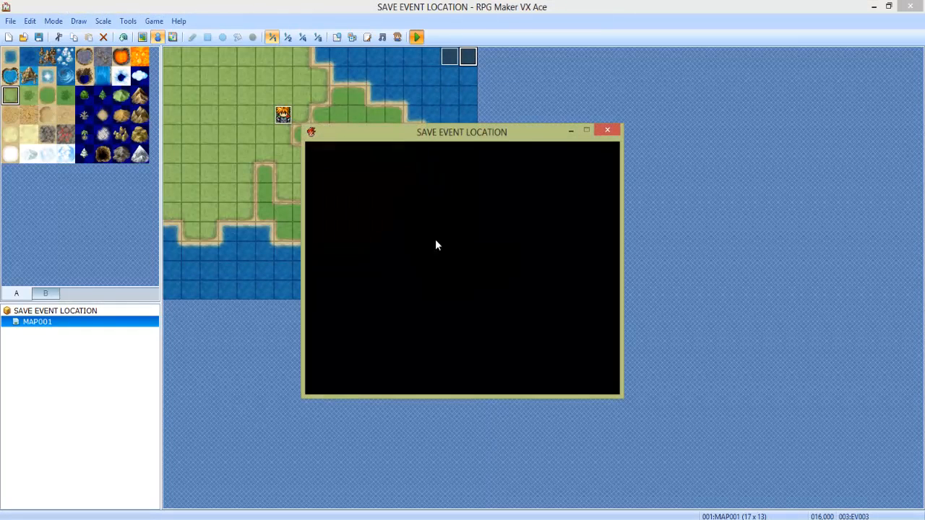
{"action": "left_click", "coordinate": [607, 130]}
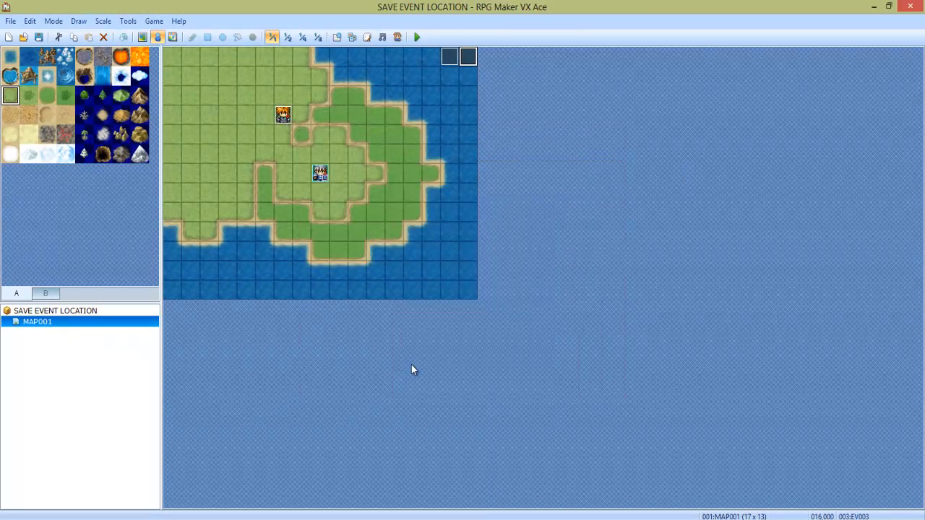